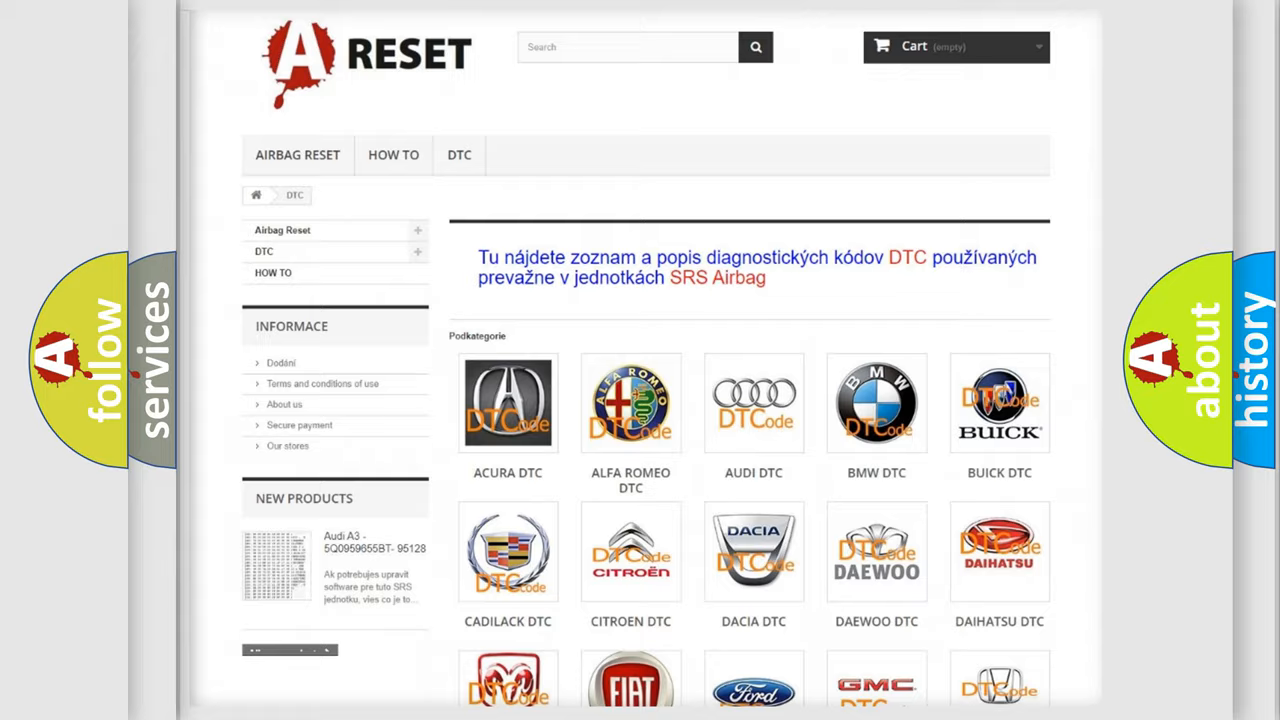
# Open the FIAT DTC tile from the category page and scroll its code list to the footer.
pyautogui.scroll(-3)
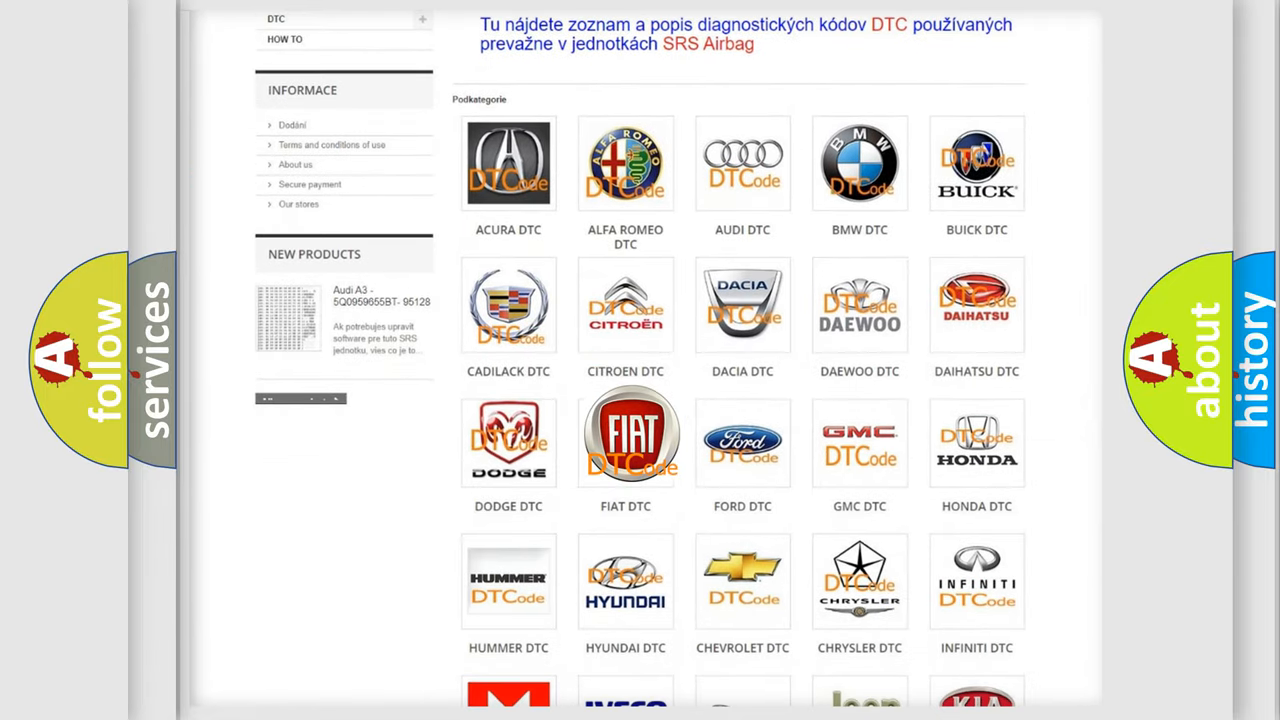
pyautogui.click(625, 435)
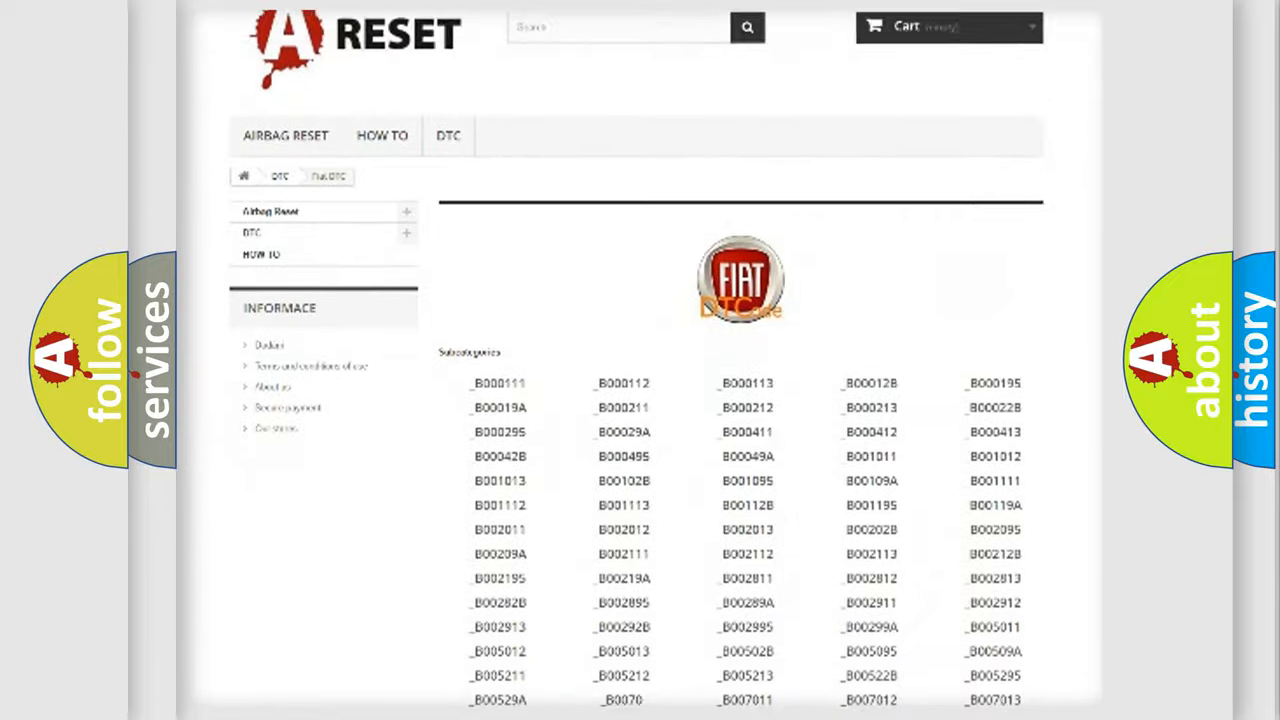
pyautogui.scroll(-3)
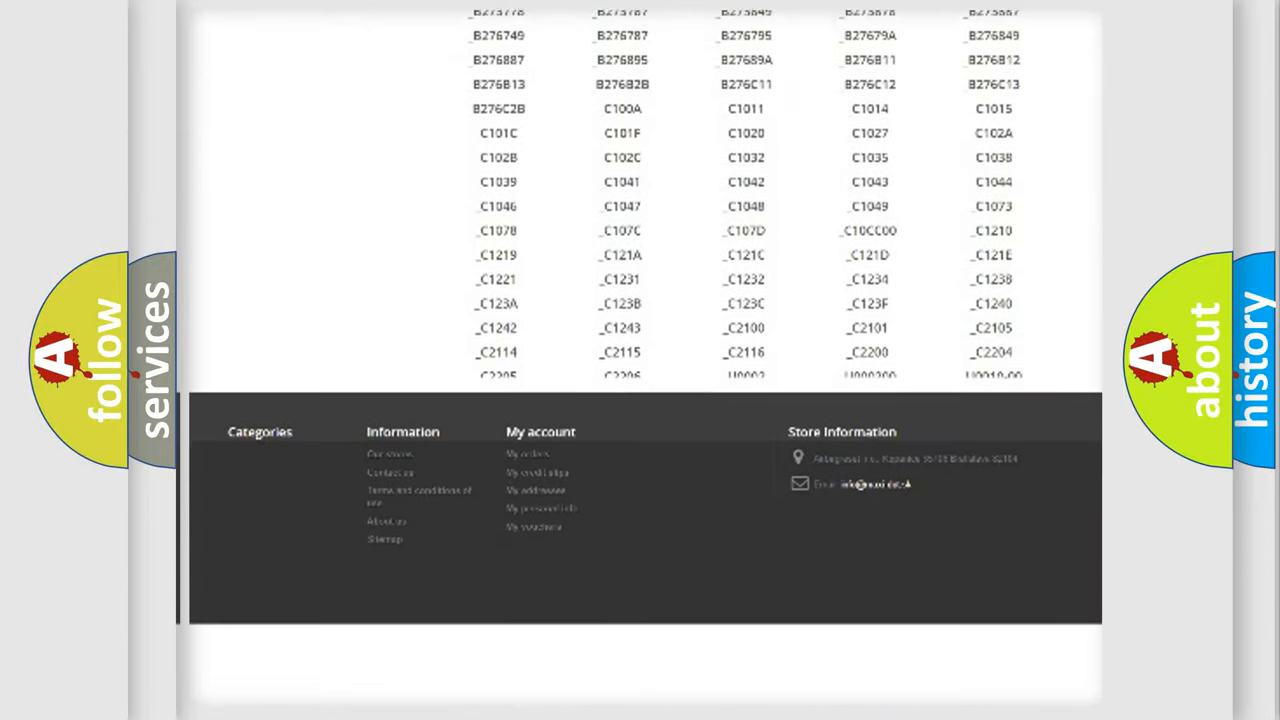